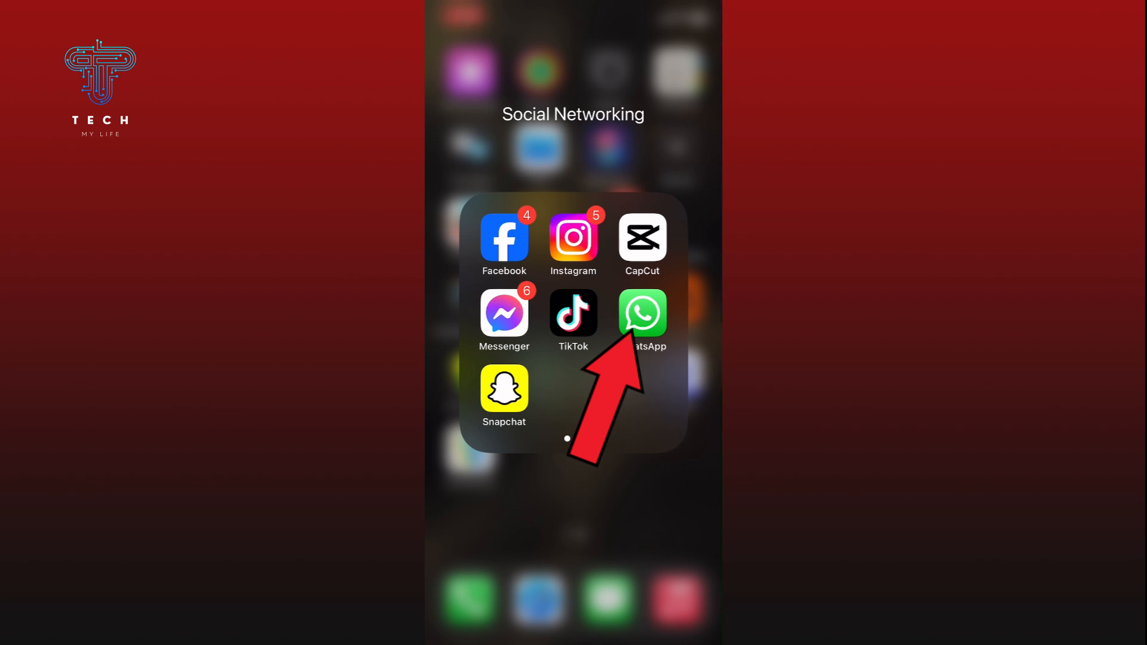
- Launch WhatsApp from the Social Networking folder and go to its Settings tab
click(642, 313)
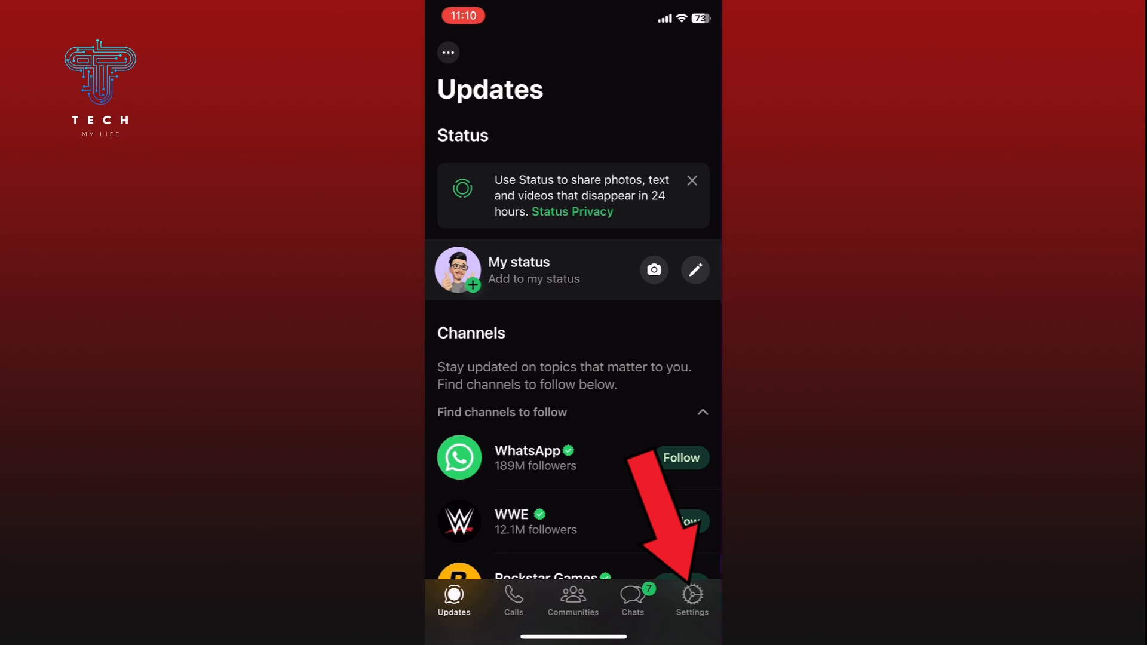
click(691, 599)
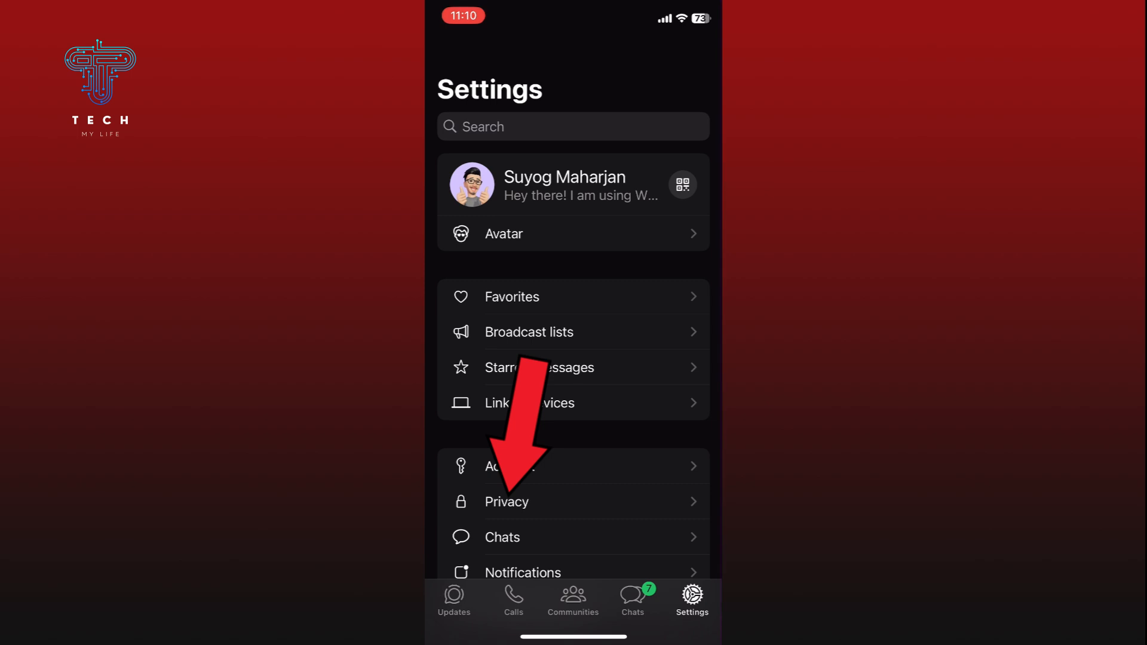
click(506, 501)
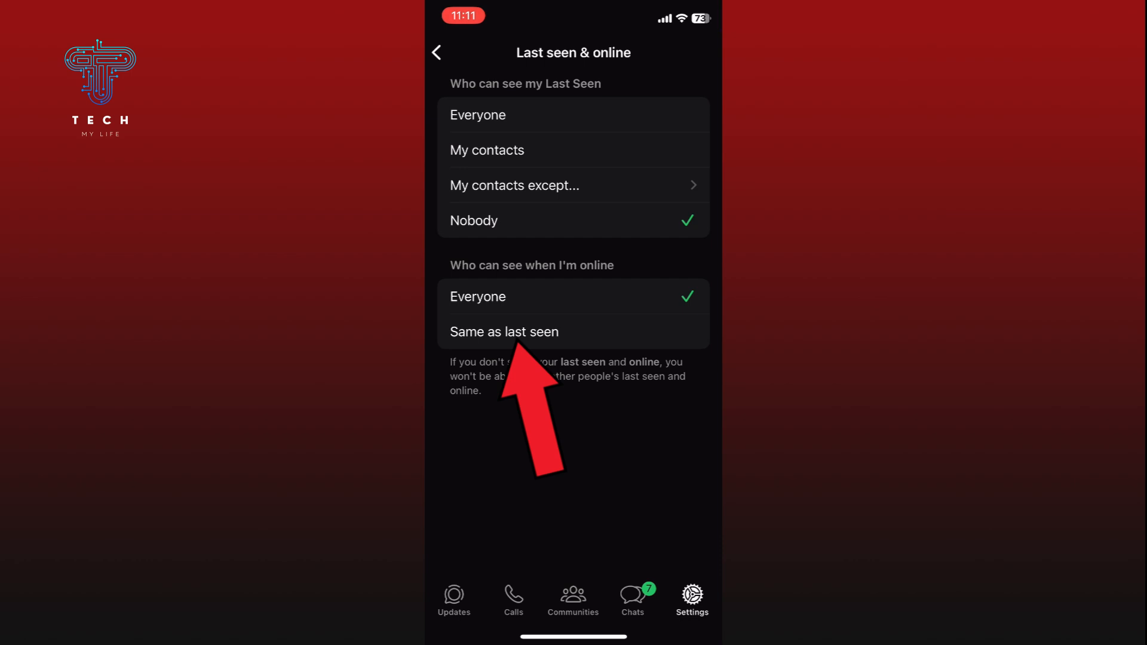
- Set 'Who can see when I'm online' to Same as last seen
click(505, 331)
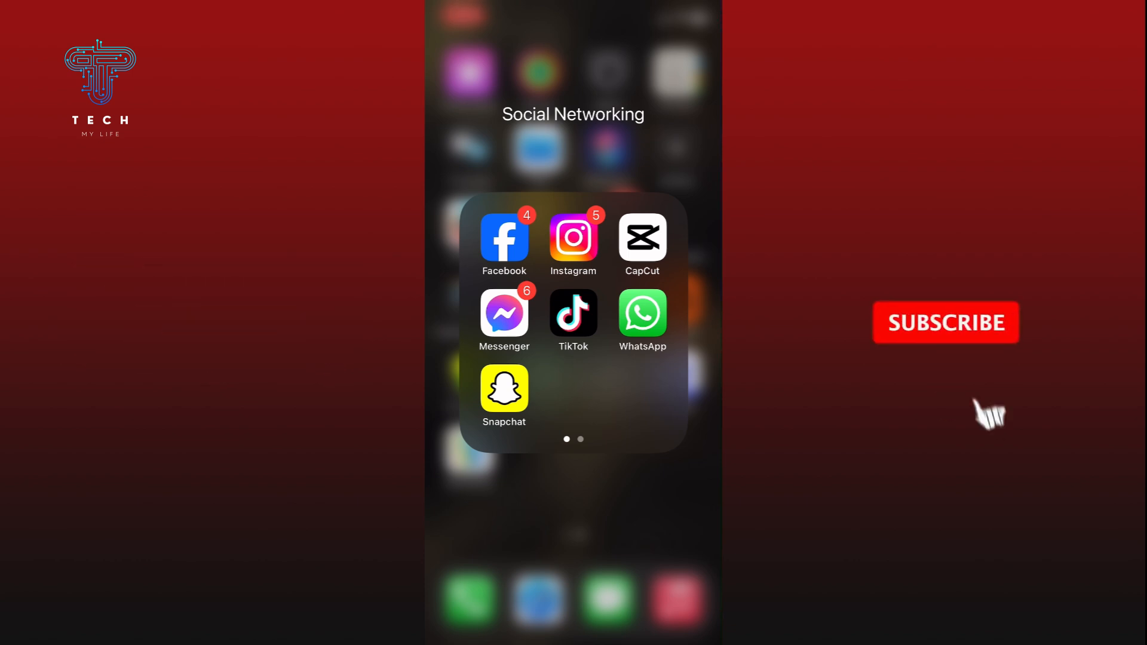
- Exit WhatsApp back to the Social Networking folder on the Home Screen
click(946, 322)
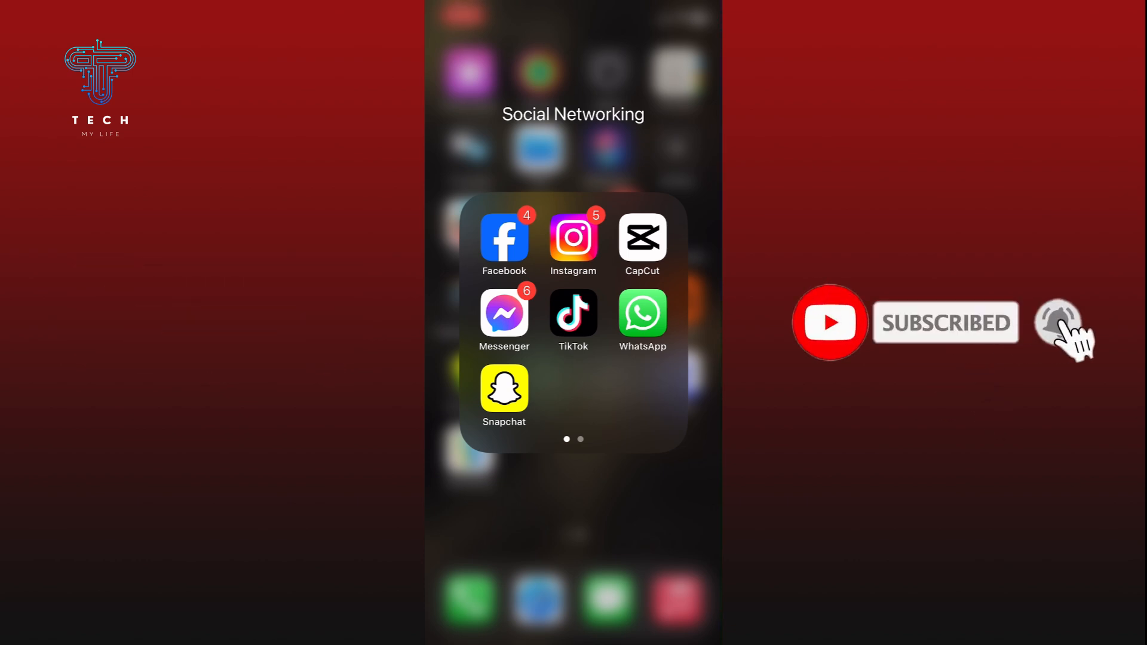